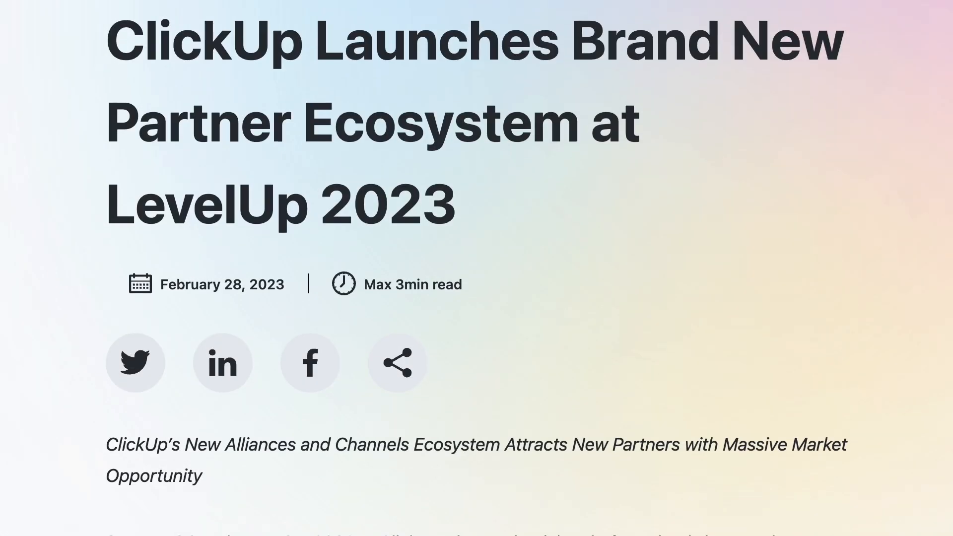
# - Scroll through the tour, then open My profile from the Apps menu
pyautogui.scroll(-3)
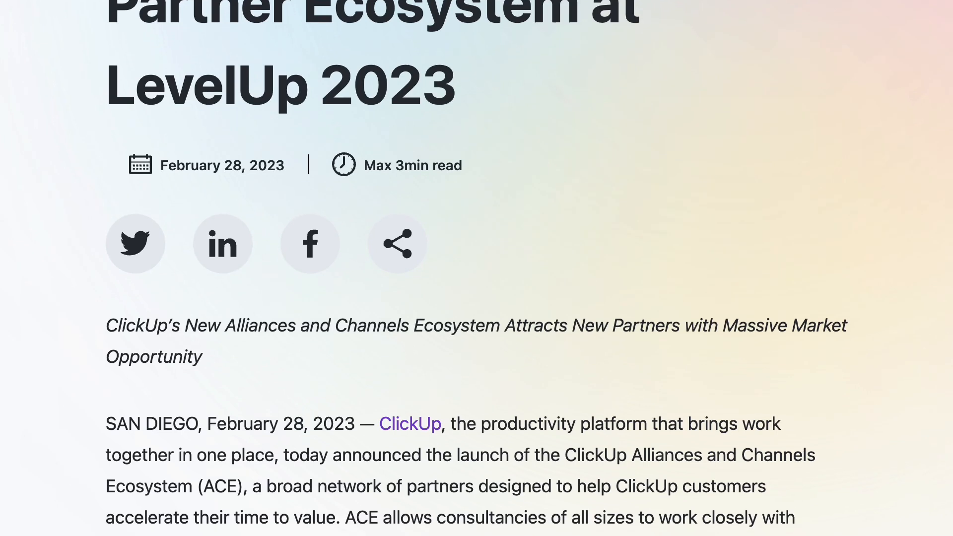
pyautogui.scroll(-3)
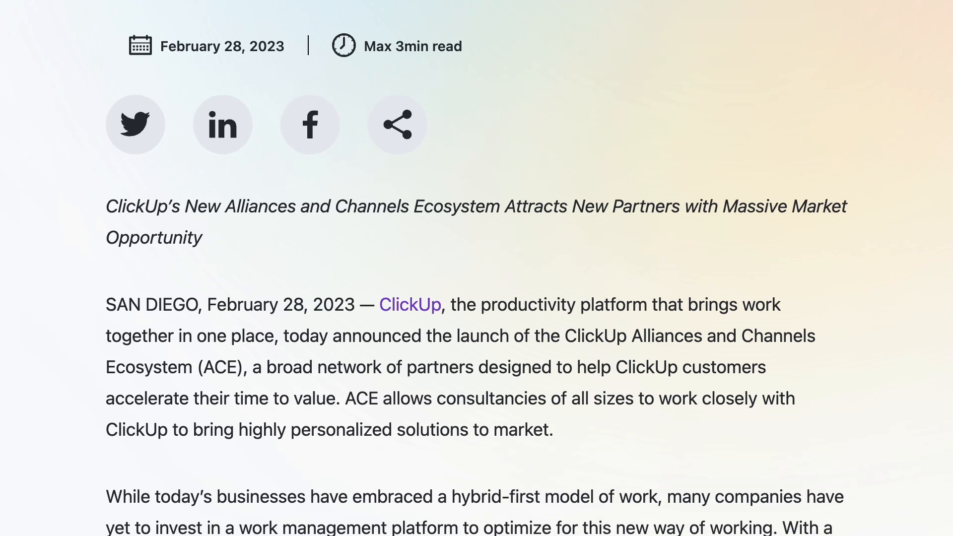
pyautogui.scroll(-3)
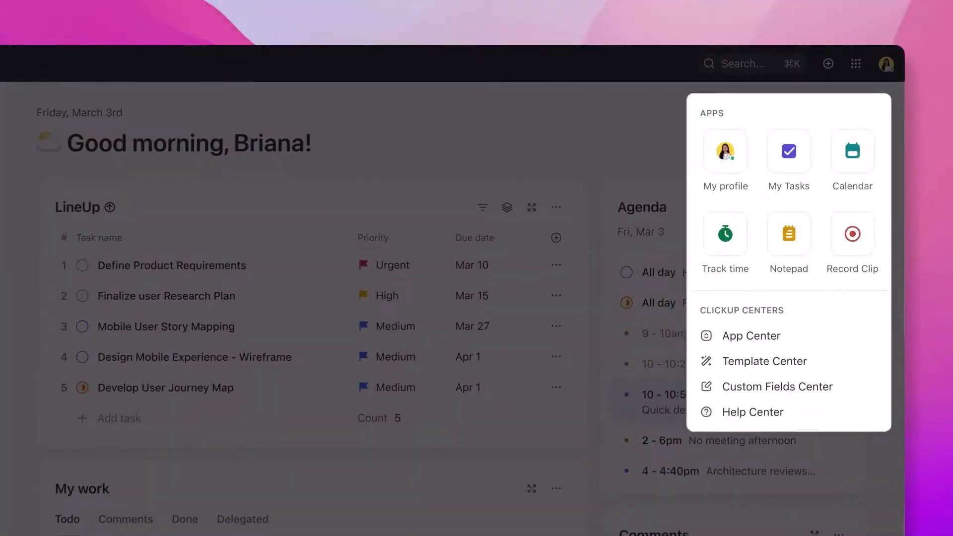
pyautogui.click(725, 151)
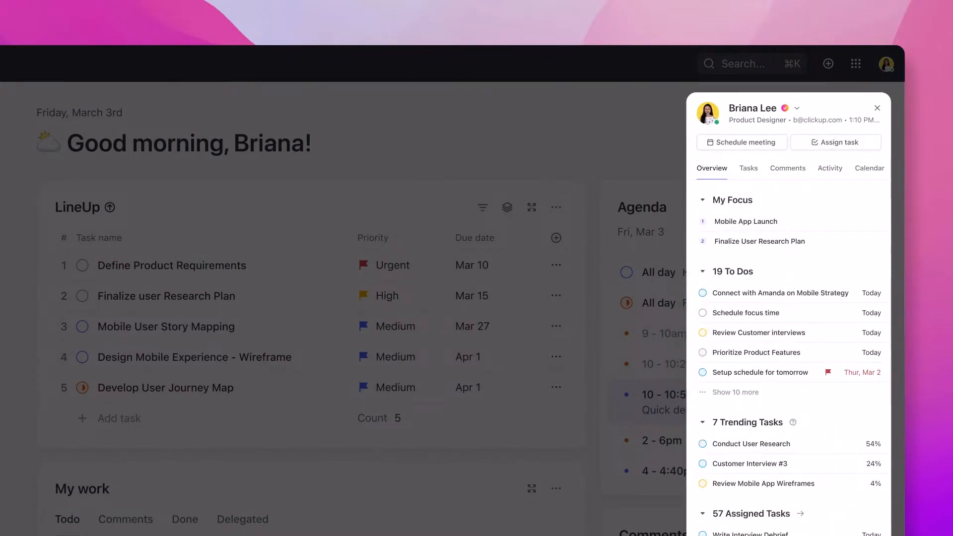
pyautogui.click(869, 168)
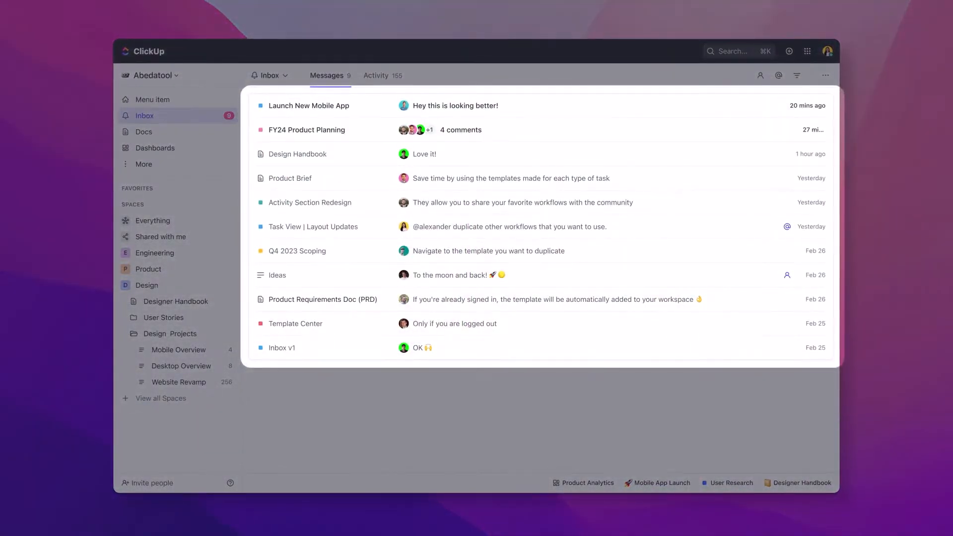
# - Open the Launch New Mobile App inbox message and expand the task to full view
pyautogui.click(308, 106)
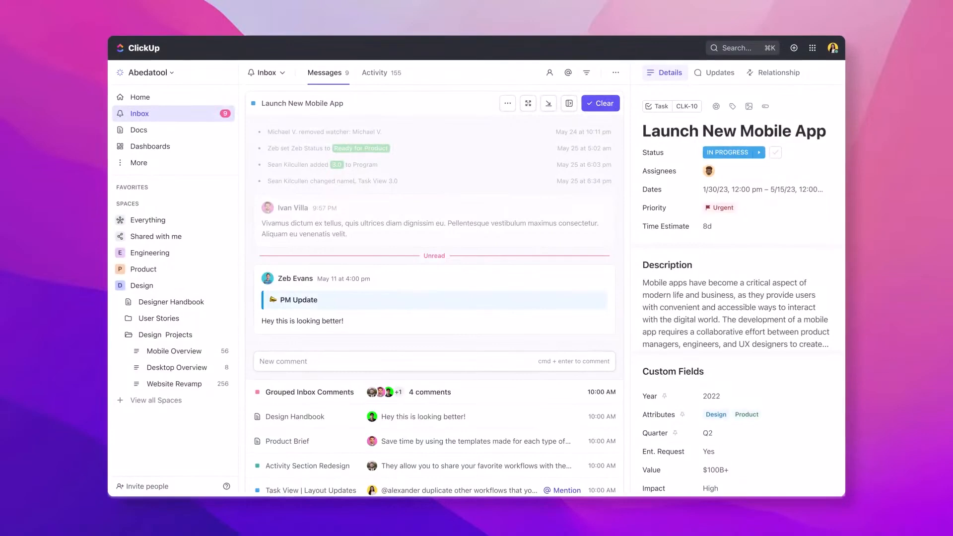
pyautogui.click(138, 96)
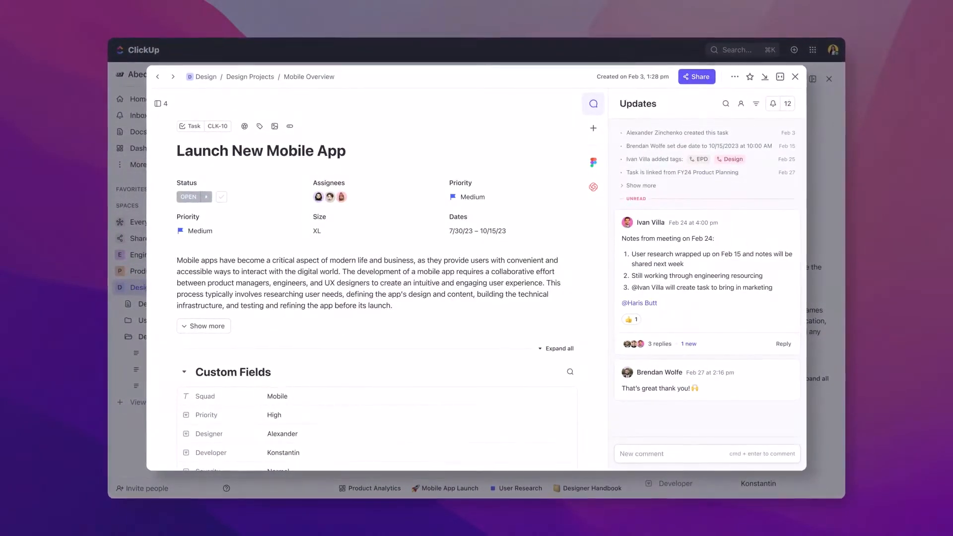
# - Use the Design Projects breadcrumb on the task modal to reach the folder overview
pyautogui.click(794, 76)
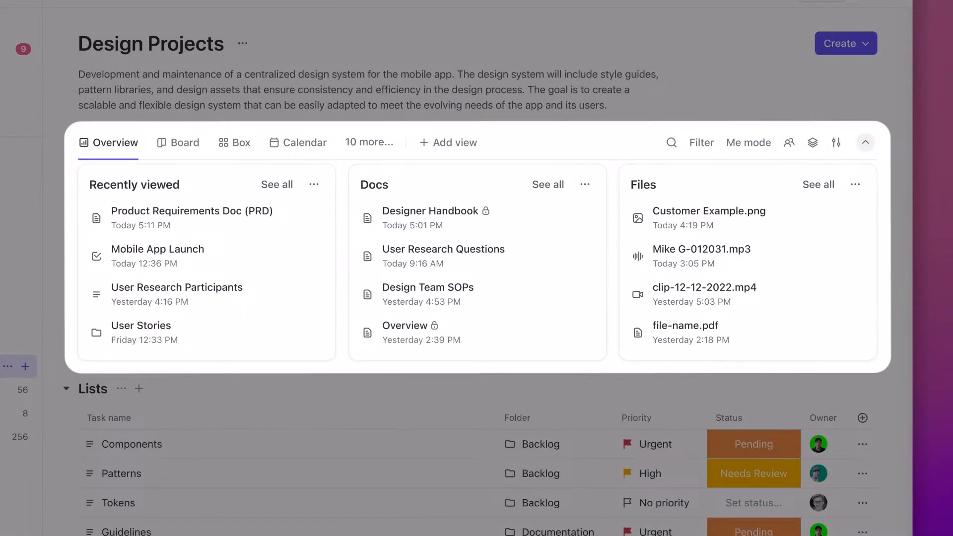
# - Open the 'ClickUp - All-In-One Project Management' doc from Design Projects
pyautogui.click(133, 129)
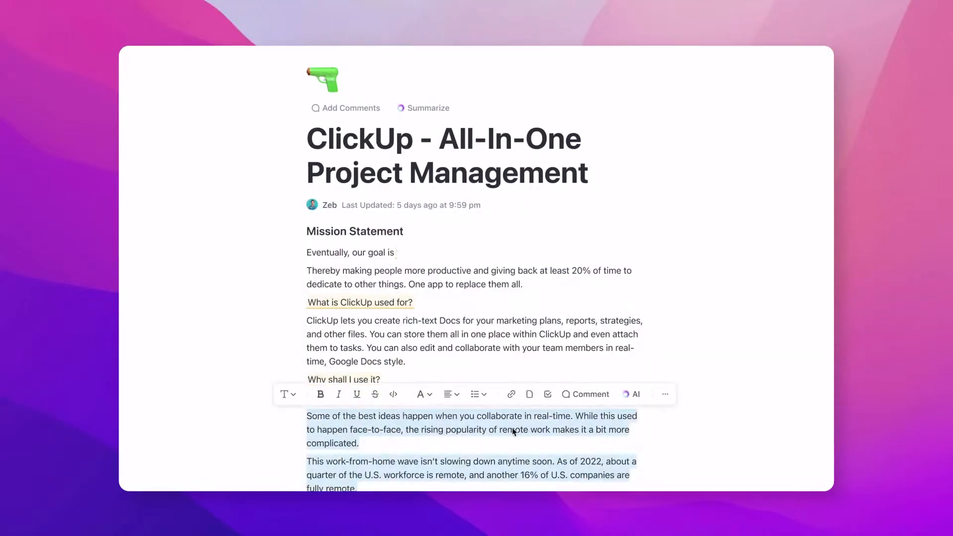
# - Replace the selected collaboration paragraphs with an AI 'Summarize this' result
pyautogui.click(632, 394)
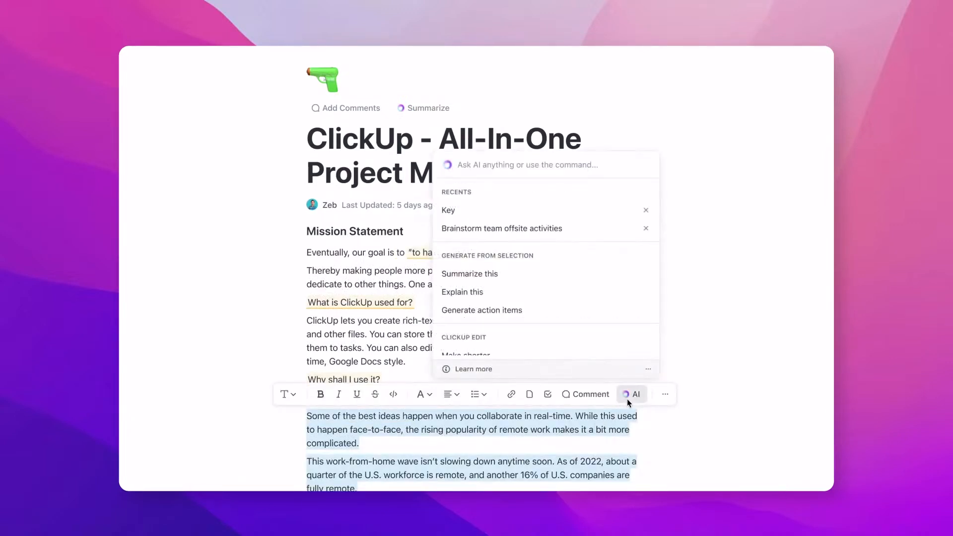
pyautogui.click(469, 273)
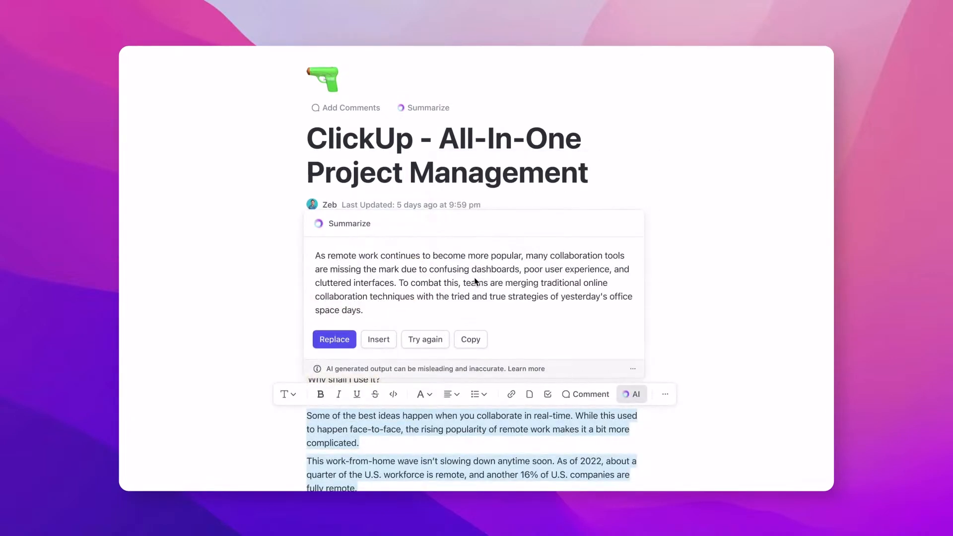
pyautogui.click(334, 339)
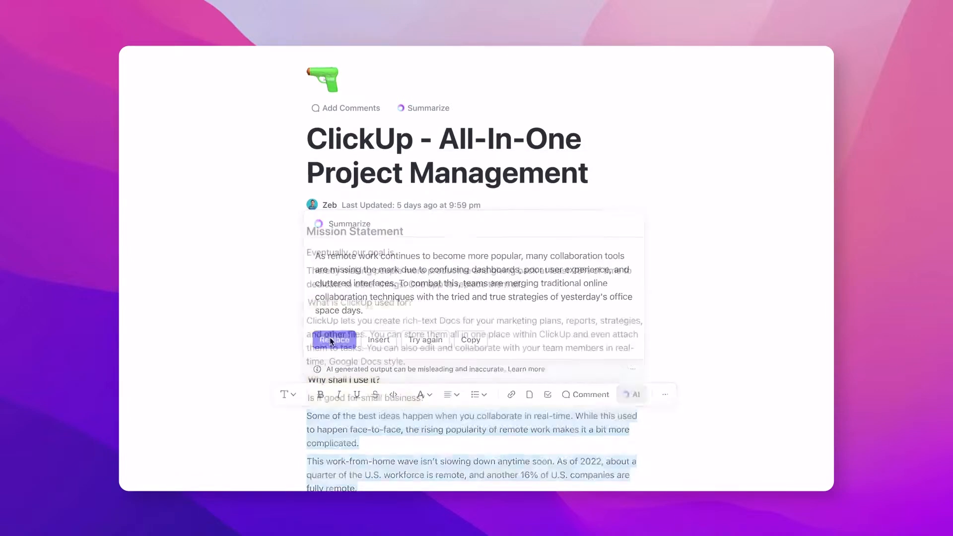
pyautogui.click(333, 339)
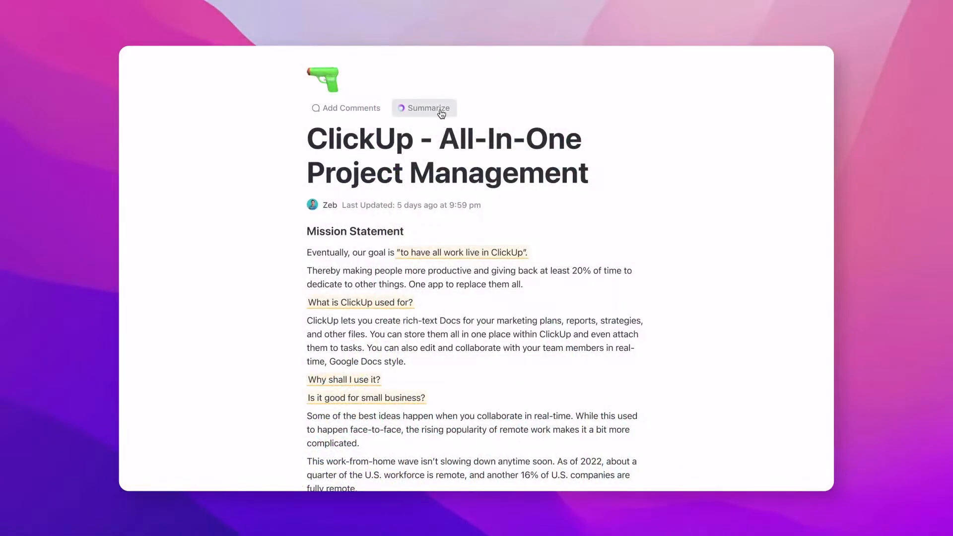
# - Generate an AI summary of the whole doc and insert it as a summary block
pyautogui.click(428, 107)
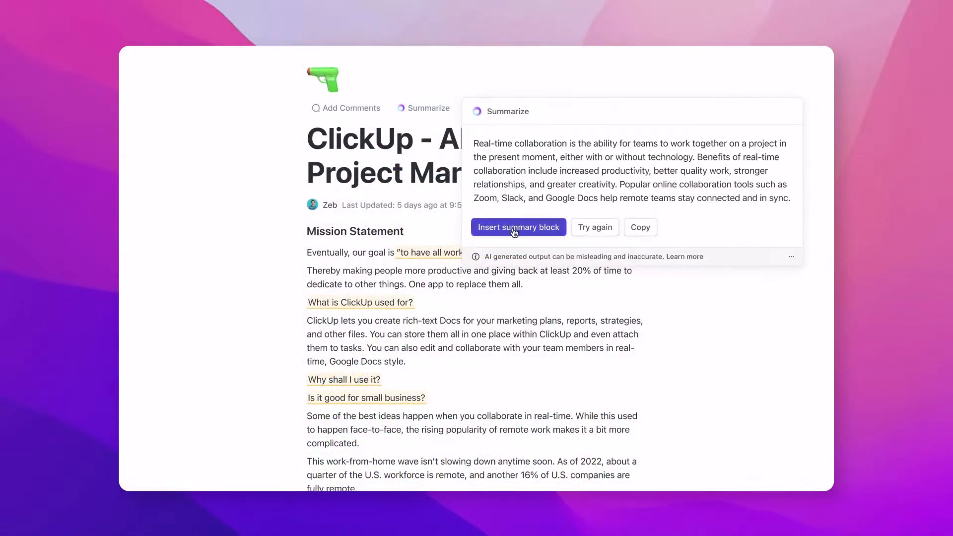
pyautogui.click(518, 227)
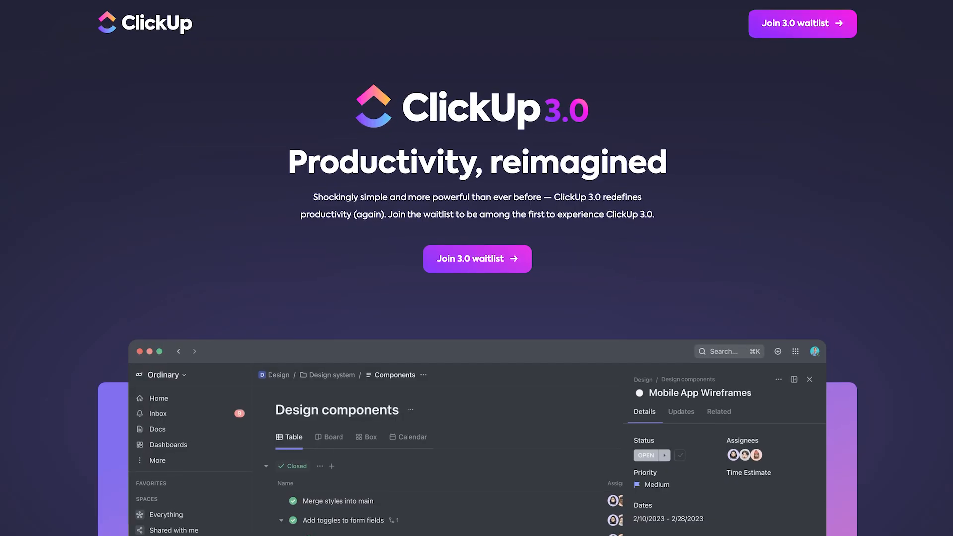
# - Scroll the ClickUp 3.0 waitlist page and click near the bottom of it
pyautogui.scroll(-3)
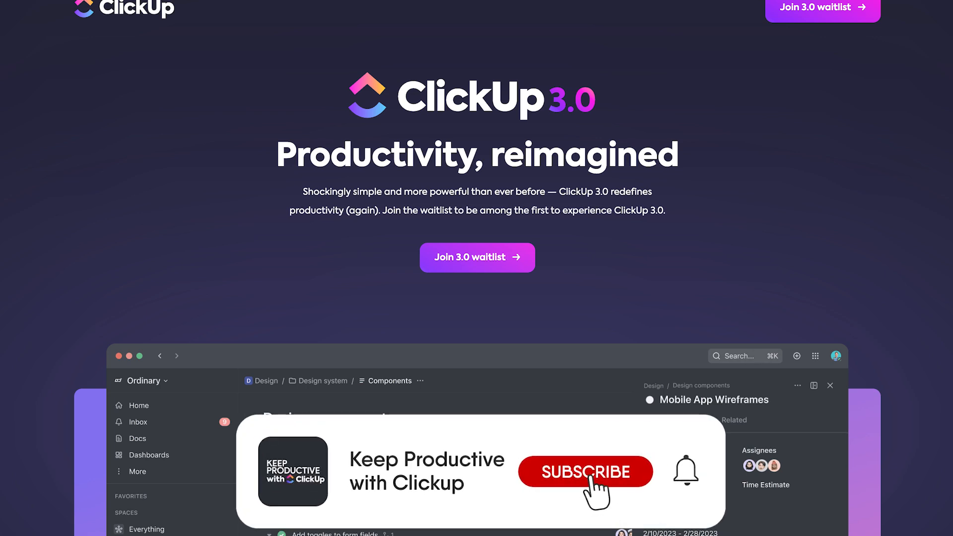
pyautogui.click(584, 471)
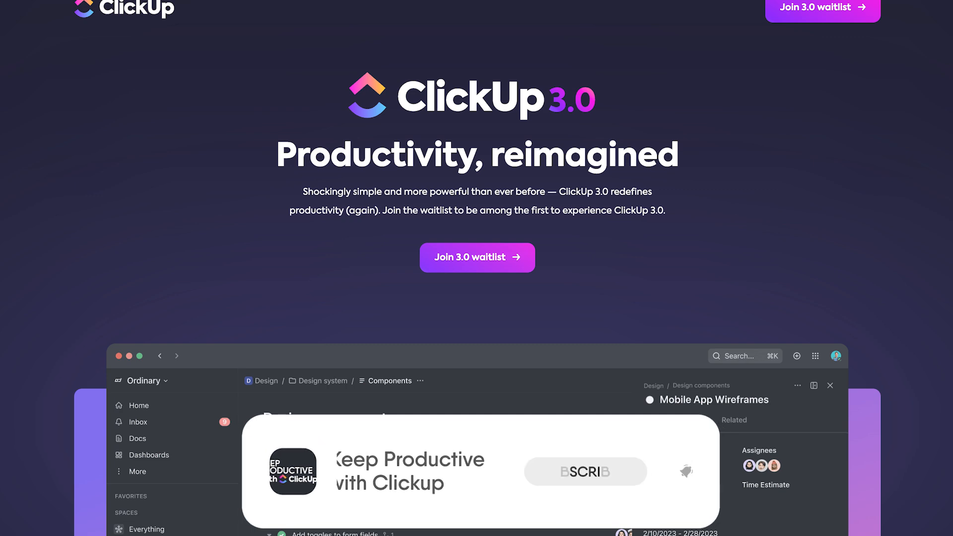